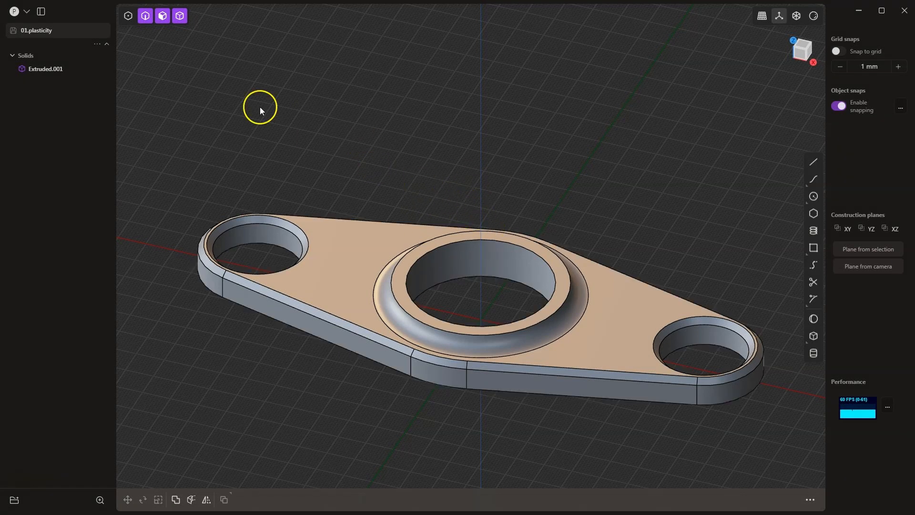
# Start exporting the bracket from the main menu, bringing up the export dialog
pyautogui.click(14, 11)
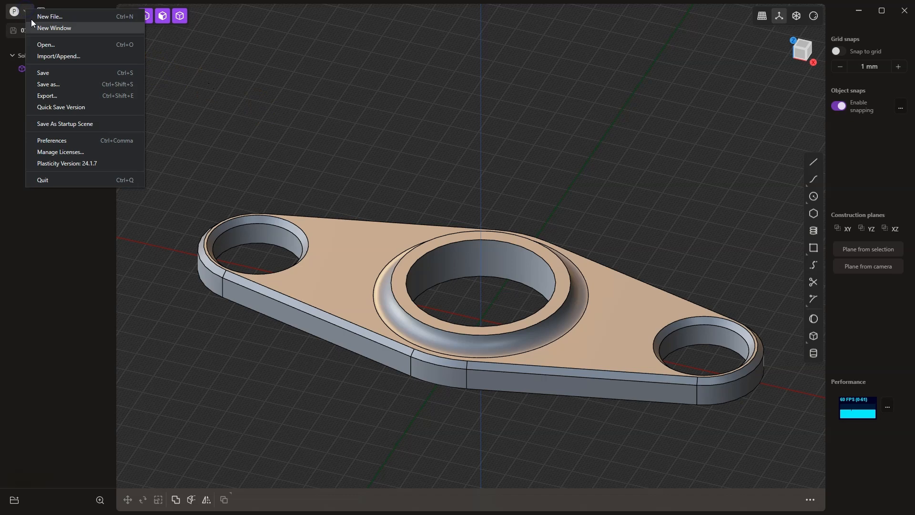
pyautogui.moveTo(69, 95)
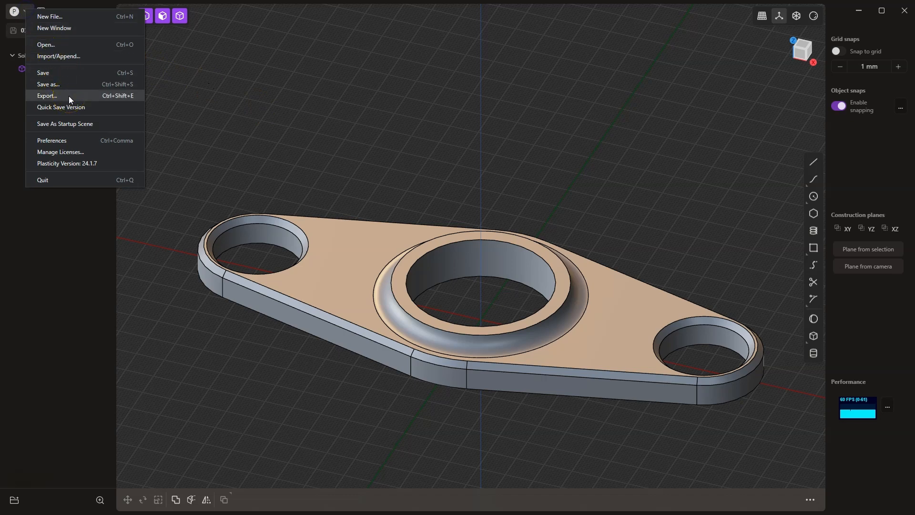
pyautogui.click(47, 95)
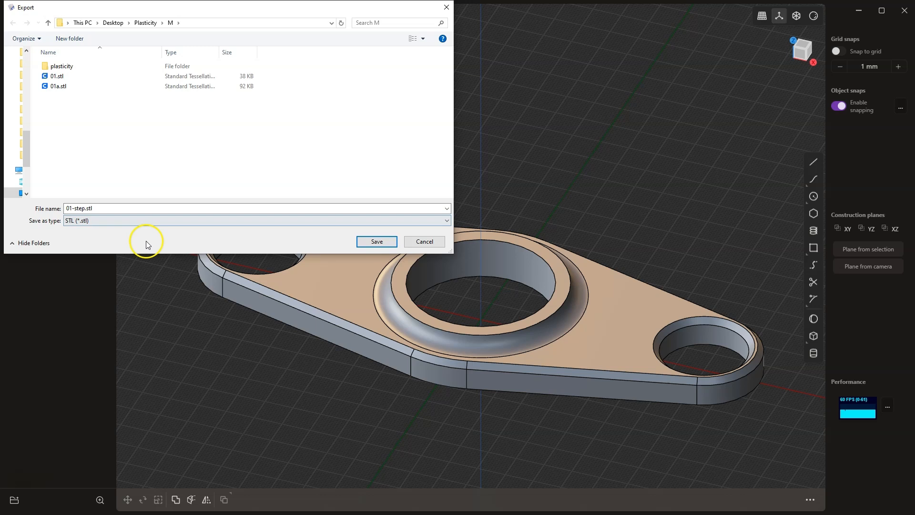
# Choose STEP (*.stp;*.step) as the save type so the file becomes 01-step.stp
pyautogui.click(257, 220)
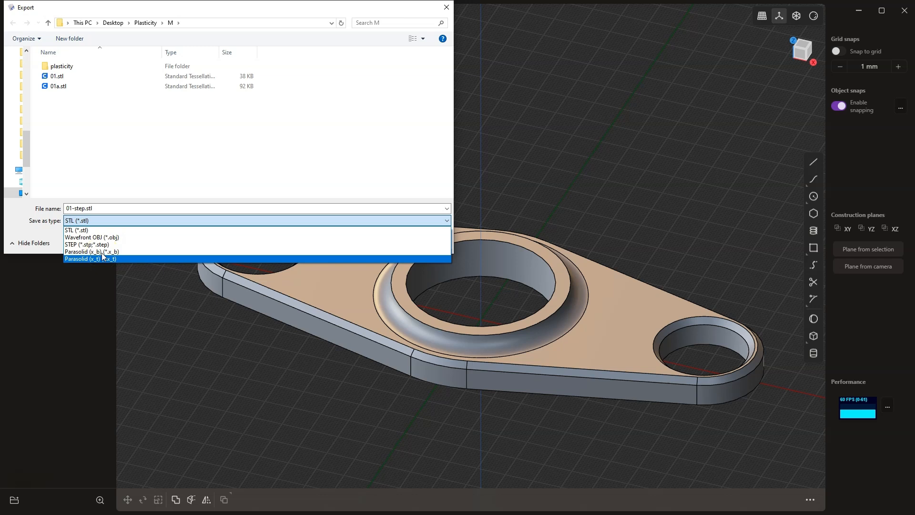
pyautogui.moveTo(86, 244)
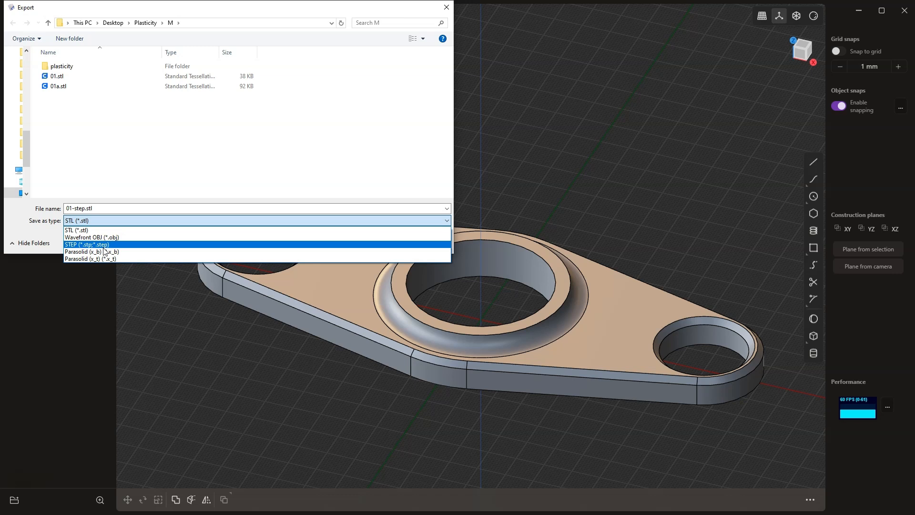
pyautogui.moveTo(109, 258)
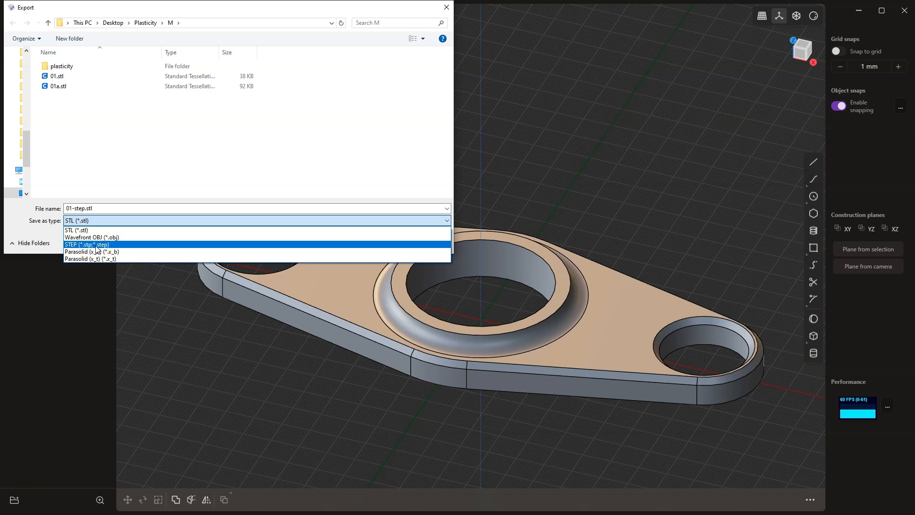
pyautogui.click(87, 244)
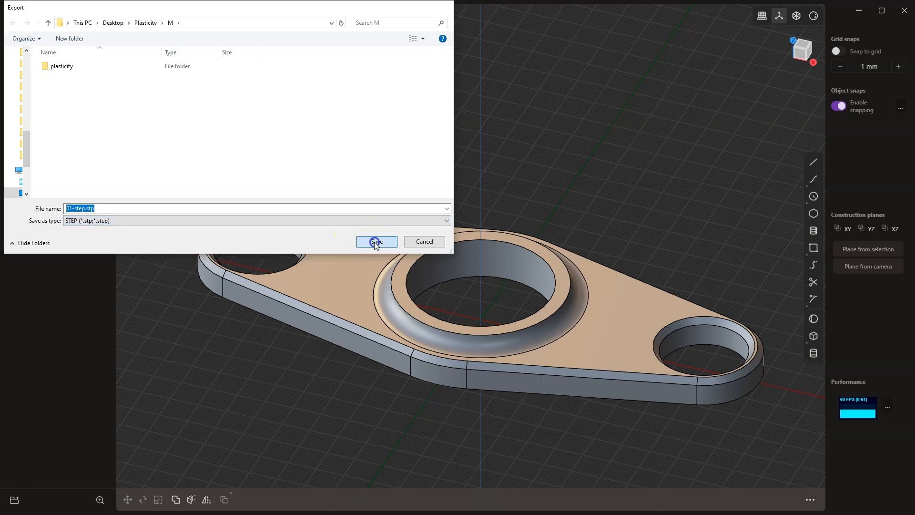
# Save 01-step.stp with the AP203 STEP option confirmed
pyautogui.click(375, 241)
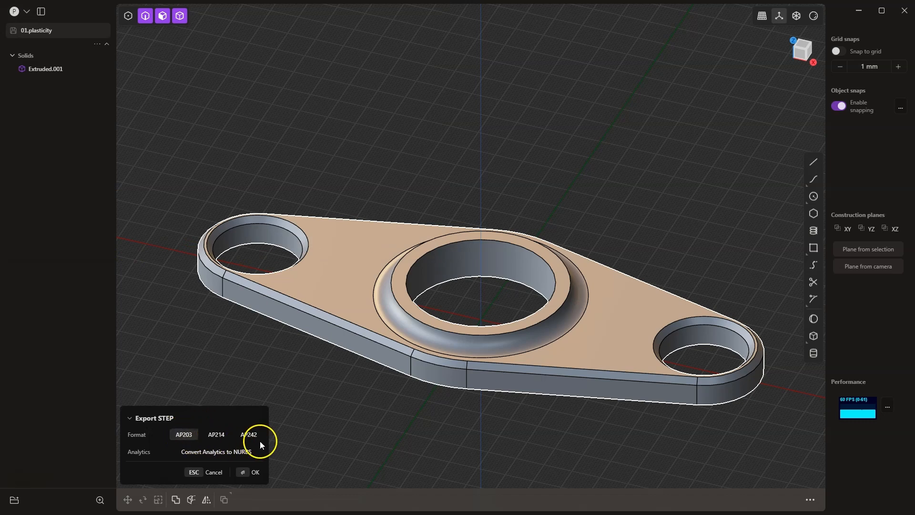
pyautogui.click(183, 435)
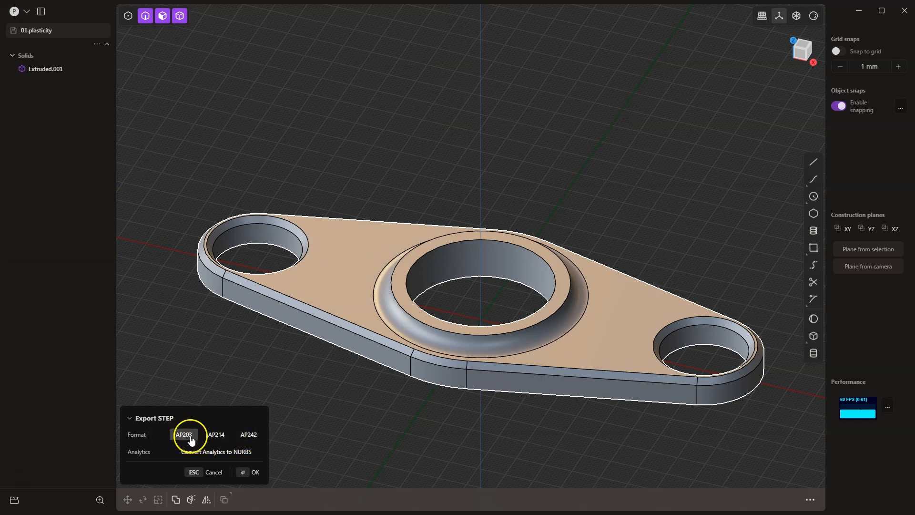
pyautogui.click(255, 472)
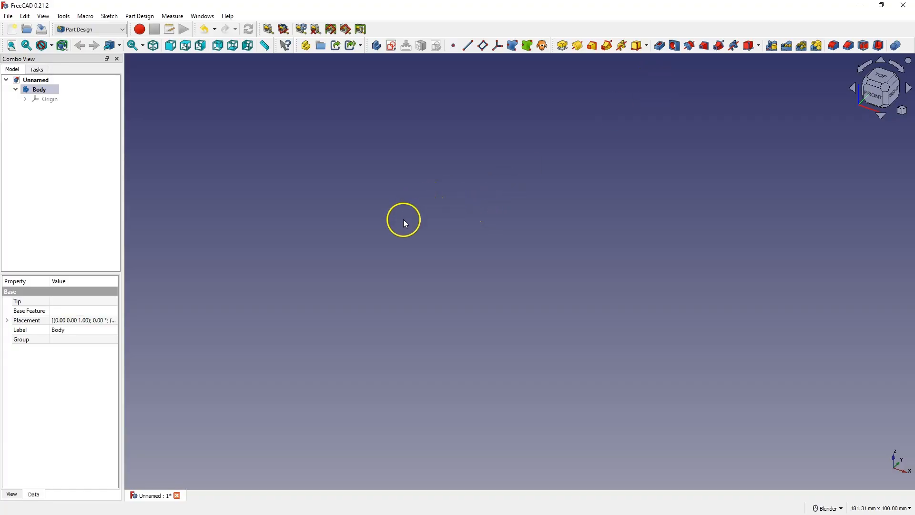
# Import 01-step.stp into the Unnamed document as the solid Extruded.001
pyautogui.click(8, 16)
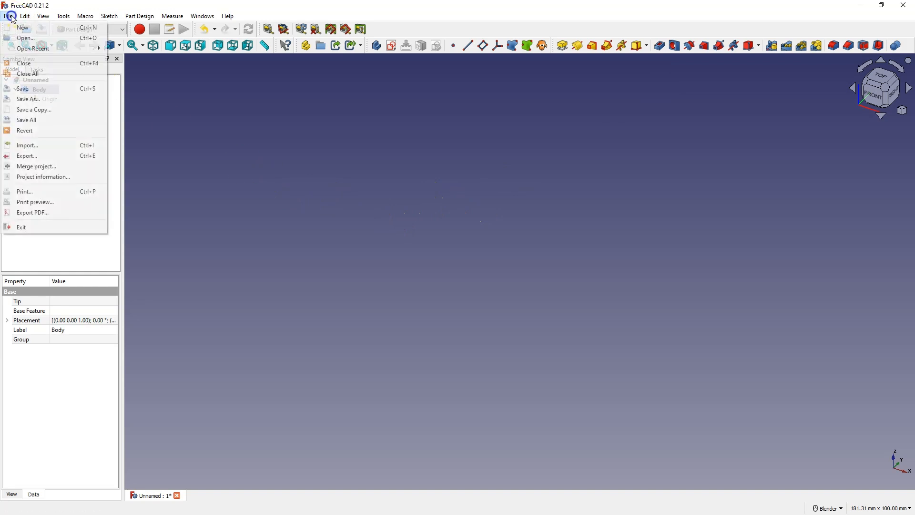
pyautogui.moveTo(49, 146)
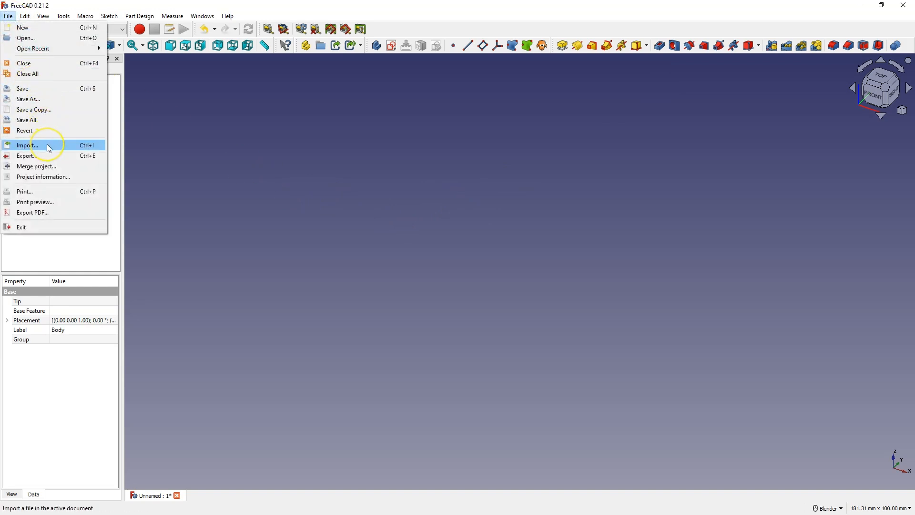
pyautogui.click(27, 145)
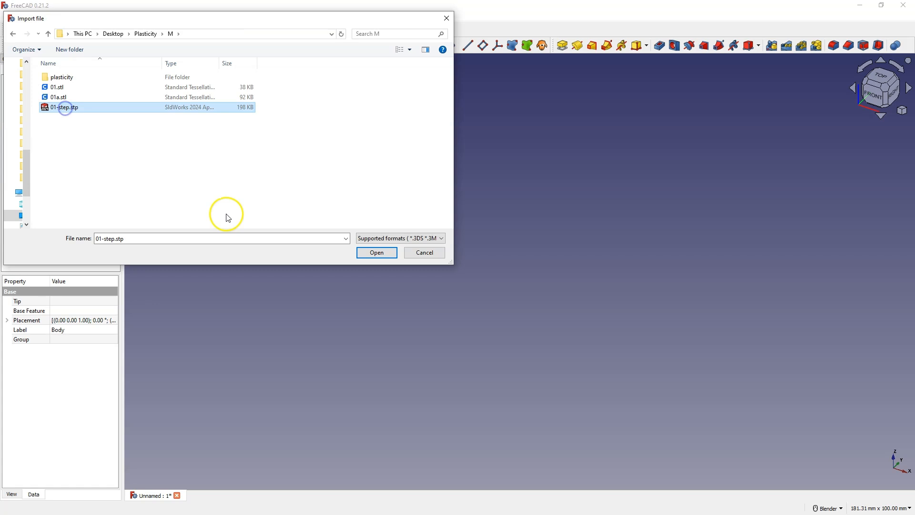
pyautogui.click(375, 251)
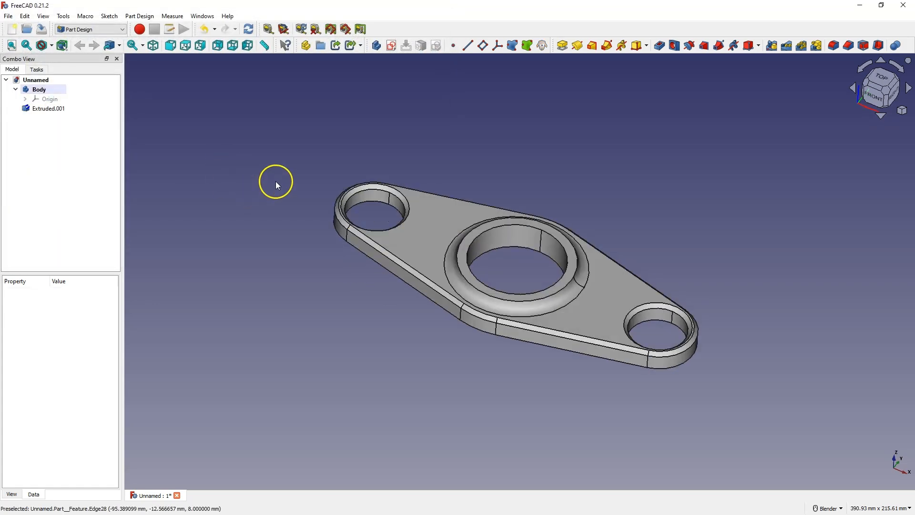
pyautogui.moveTo(387, 150)
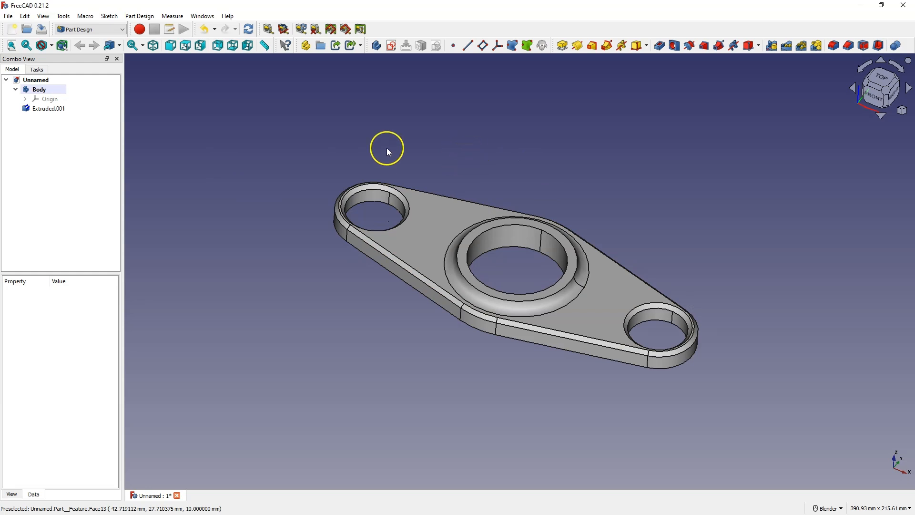
pyautogui.moveTo(238, 103)
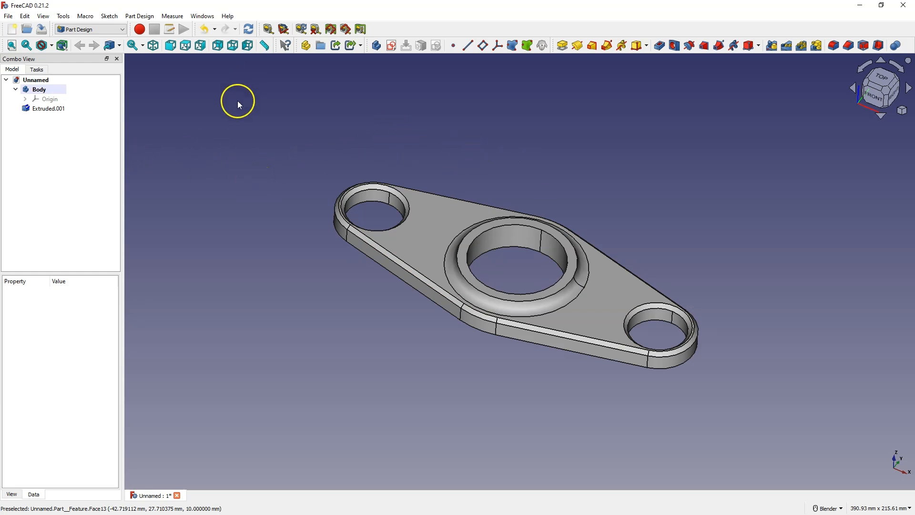
# Make Extruded.001 the Body's base and pocket the two-circle top-face sketch into holes
pyautogui.click(48, 109)
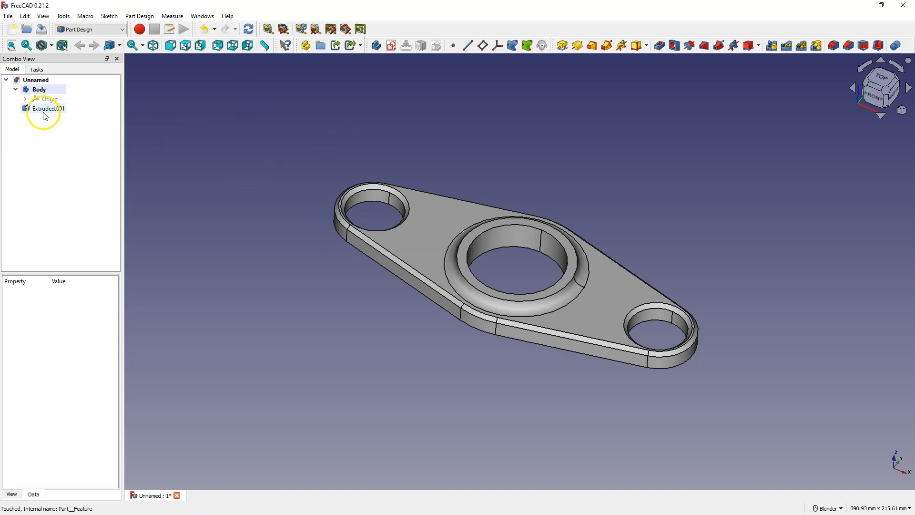
pyautogui.click(48, 109)
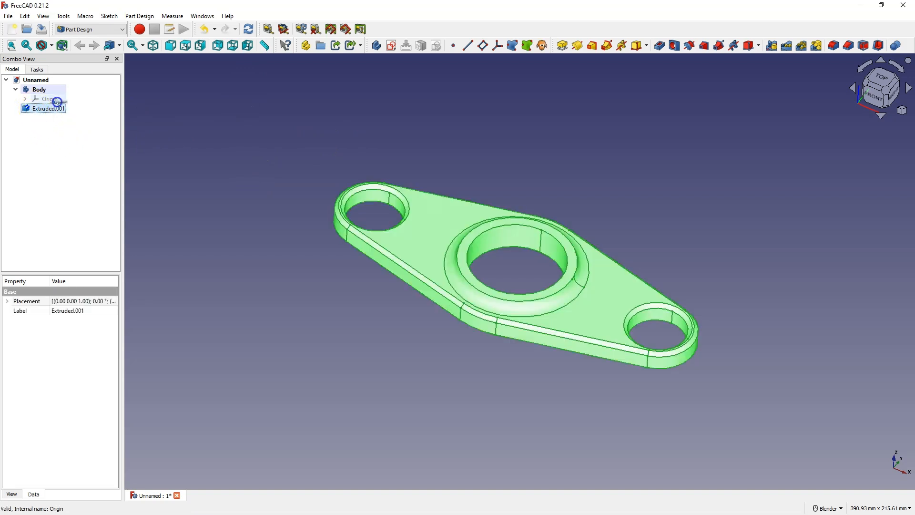
pyautogui.click(40, 90)
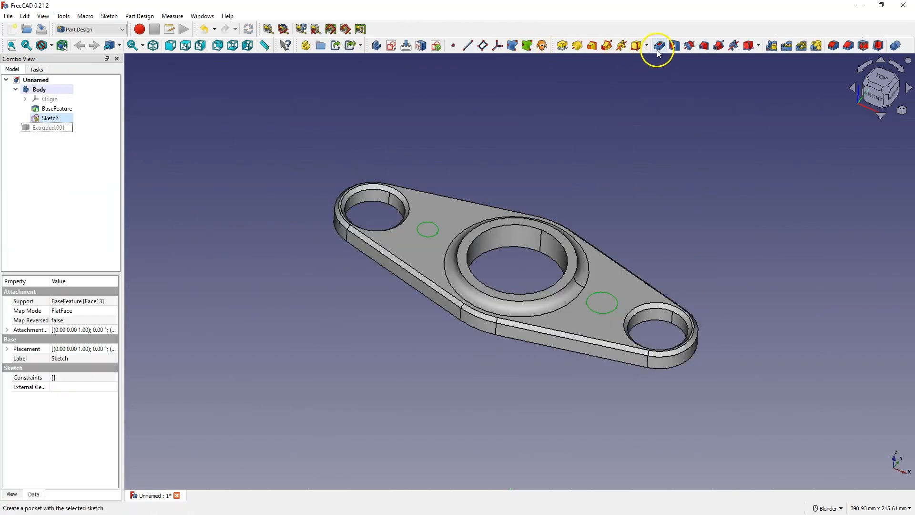
pyautogui.click(656, 45)
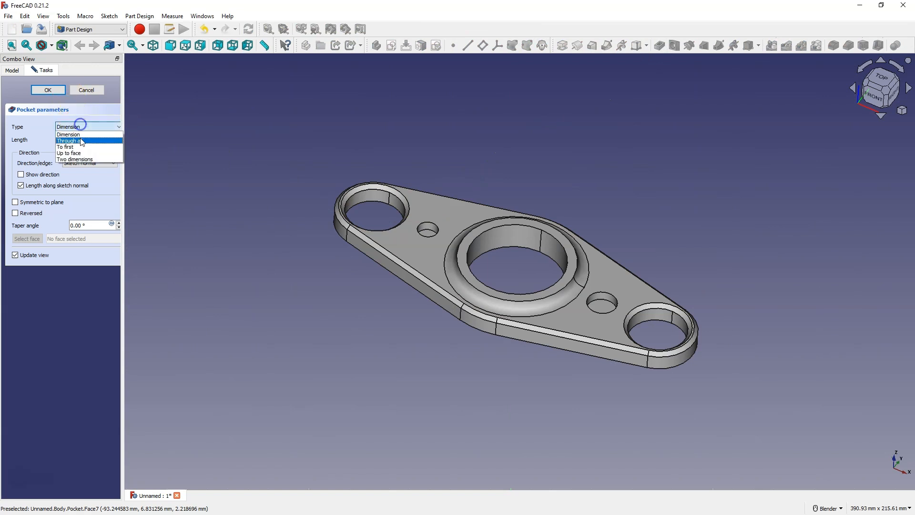